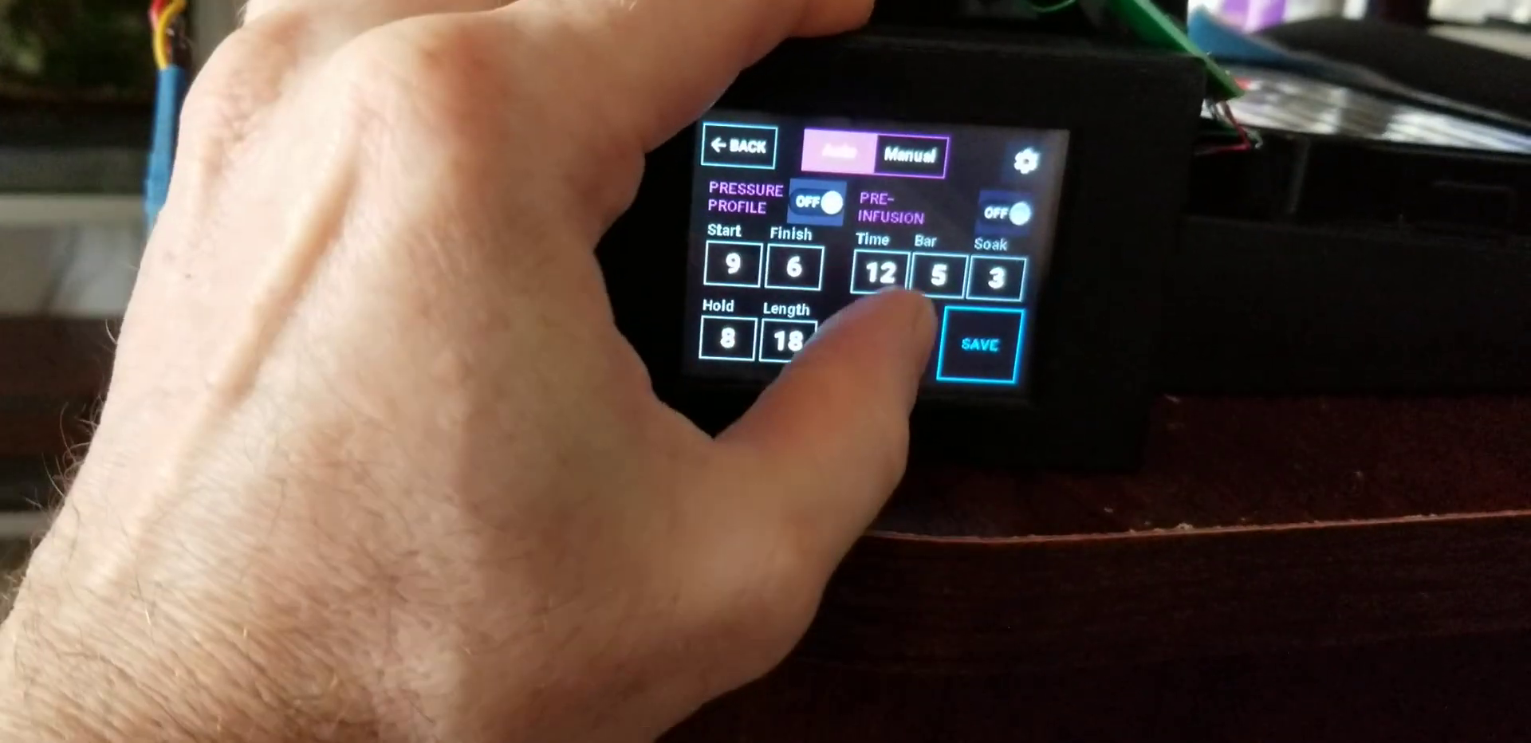
- Enter a shot stop time of 12 on the numeric keypad and confirm it
{"action": "left_click", "coordinate": [876, 271]}
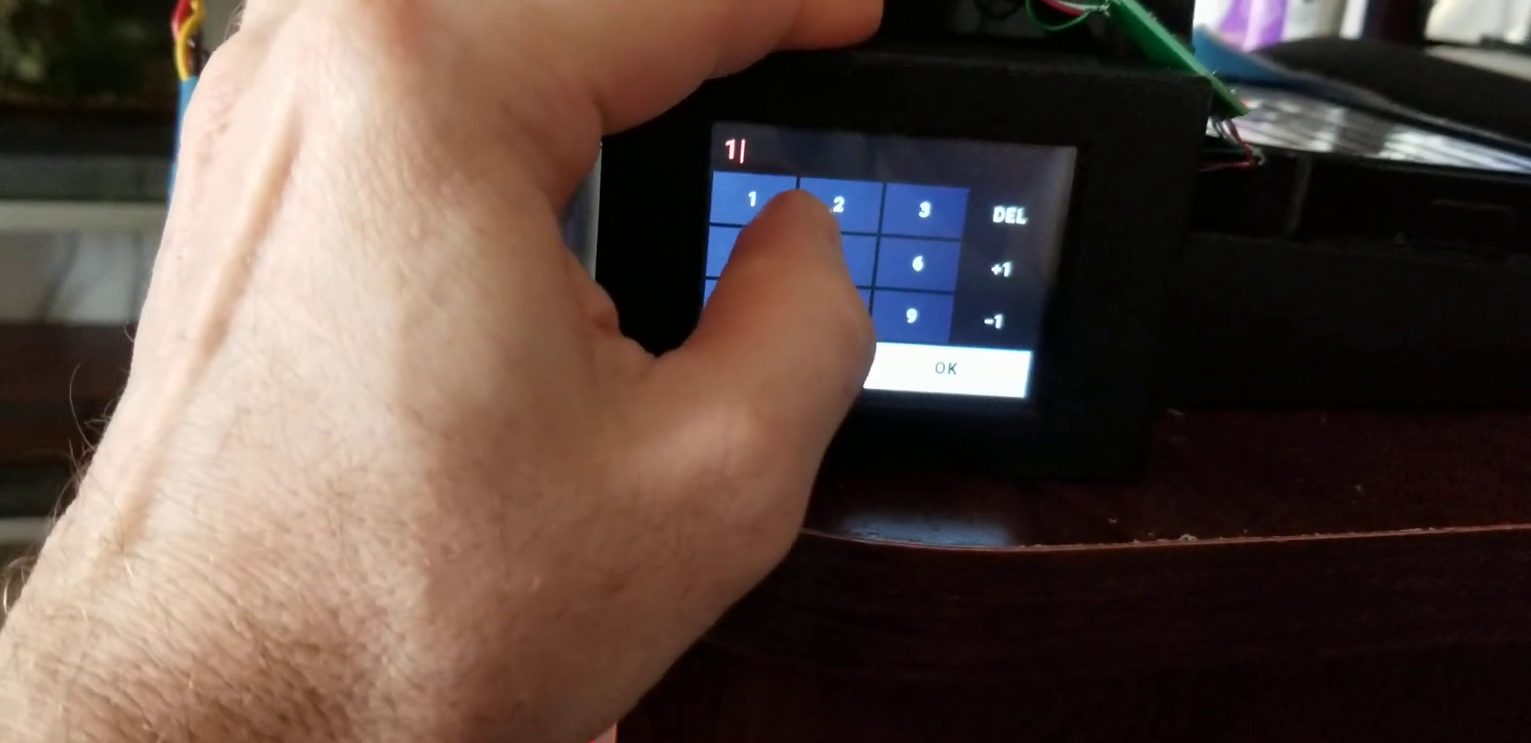
{"action": "left_click", "coordinate": [948, 372]}
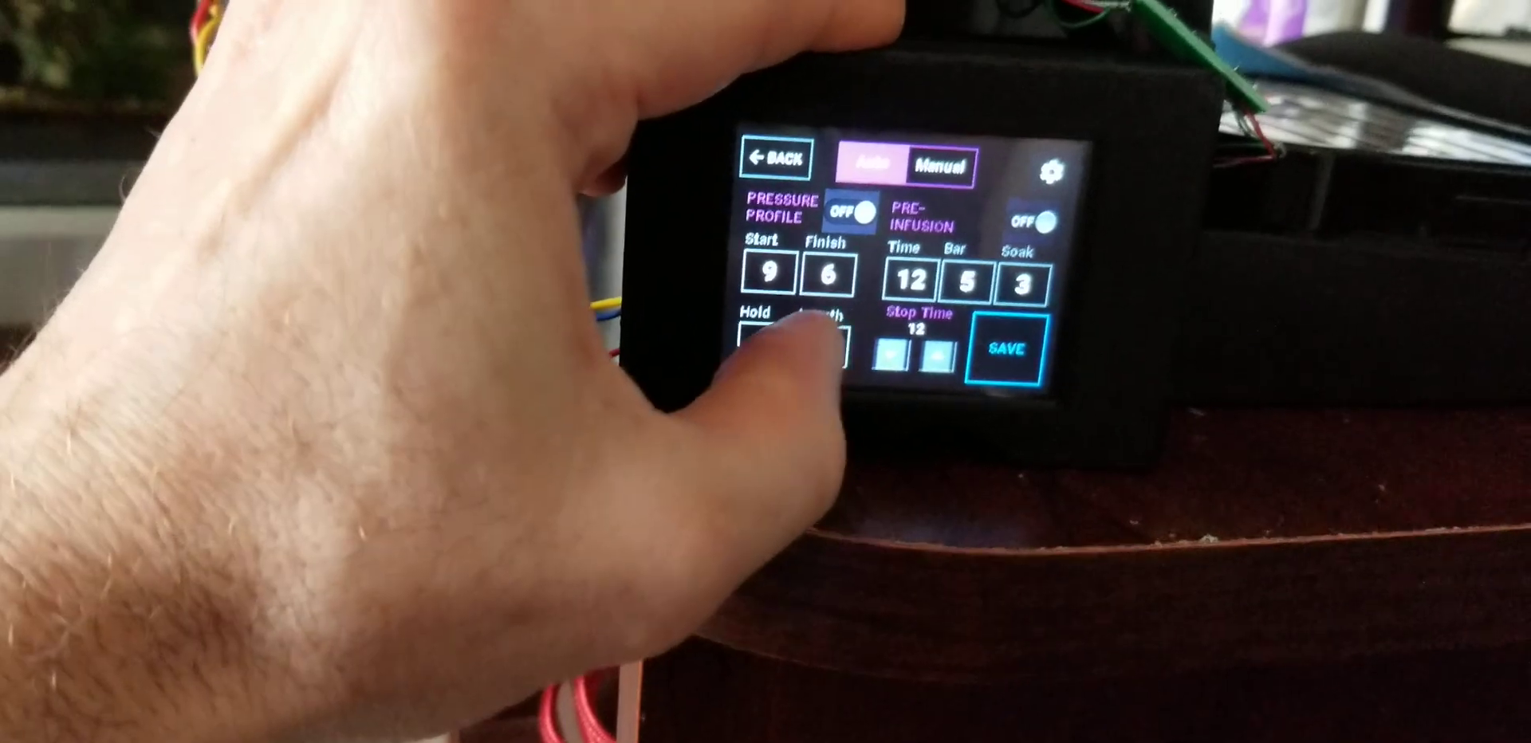